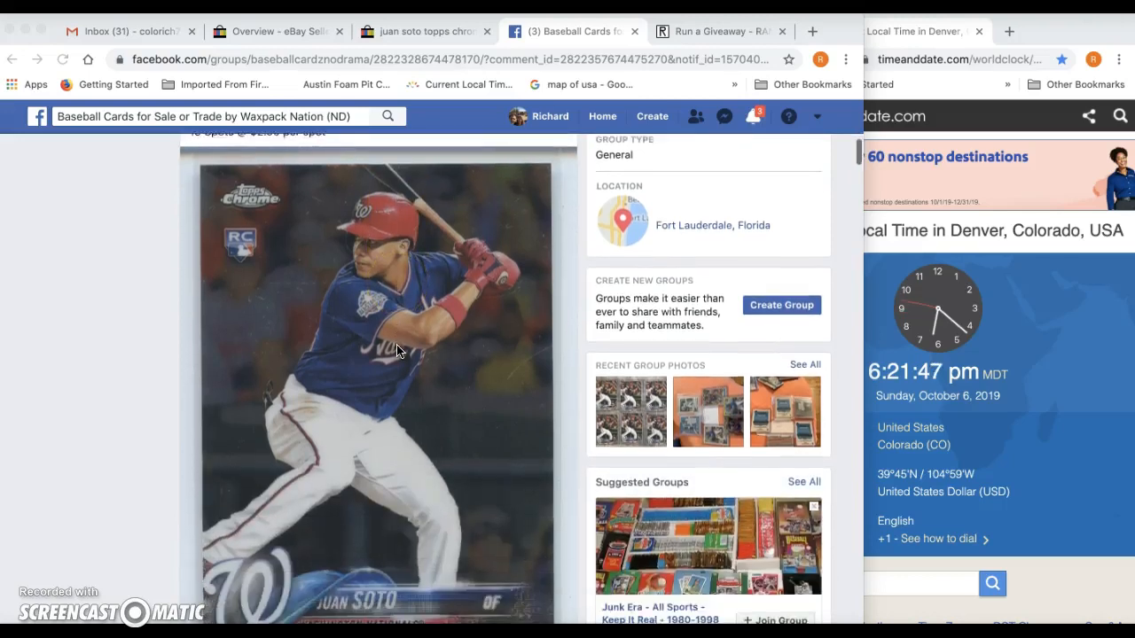
# Post a 'live' comment on the group thread, copy the ten-entrant list and switch to the giveaway page
pyautogui.scroll(-3)
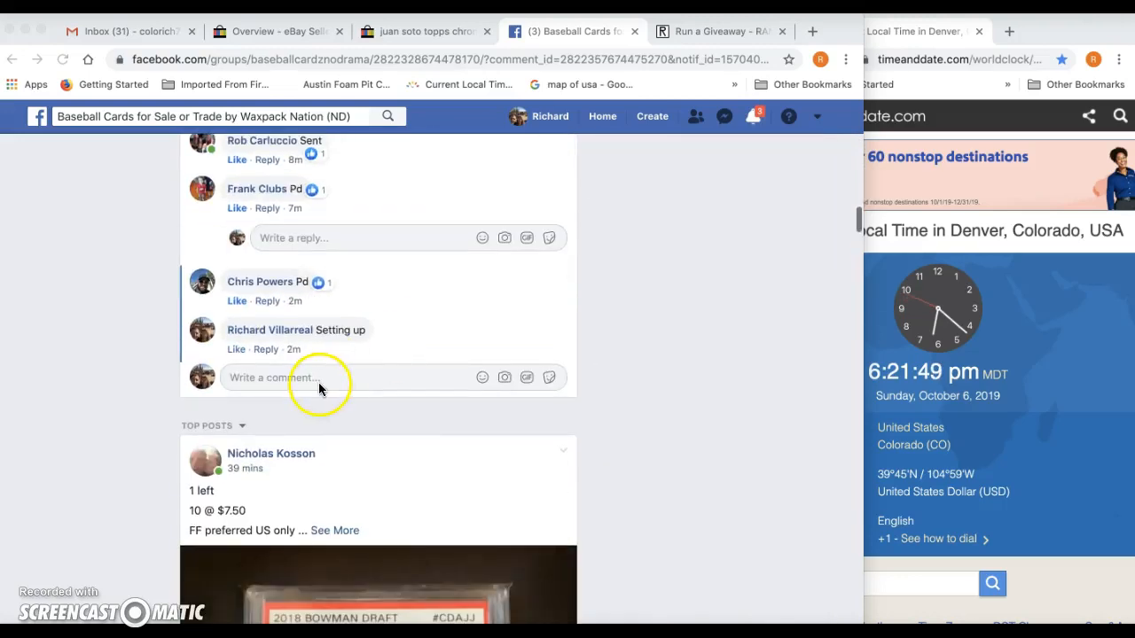
pyautogui.write('live')
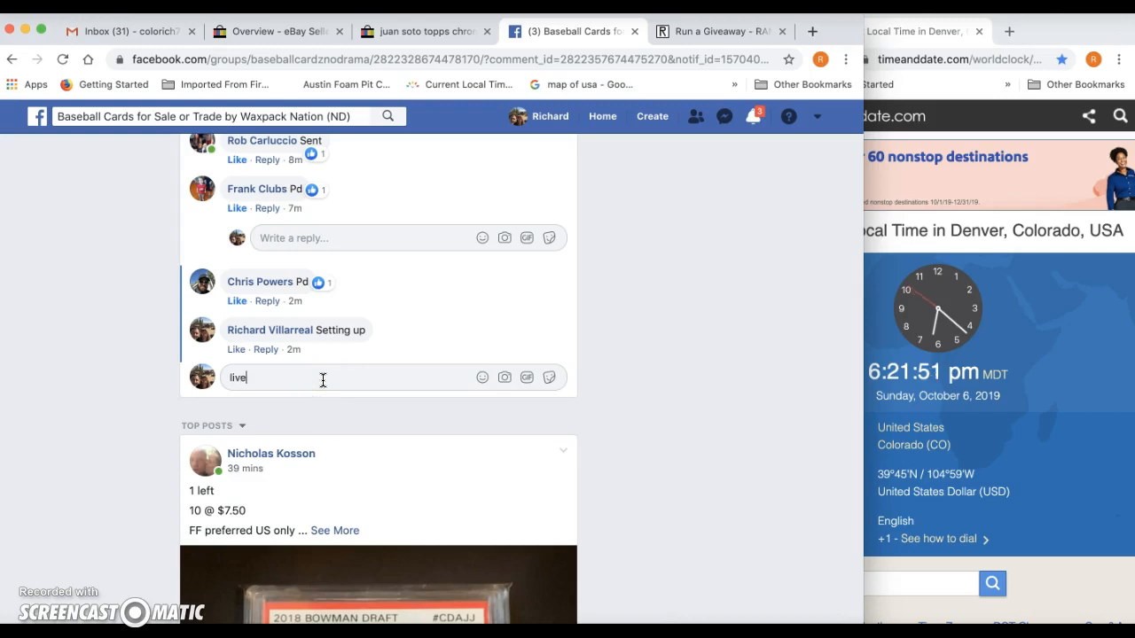
pyautogui.press('enter')
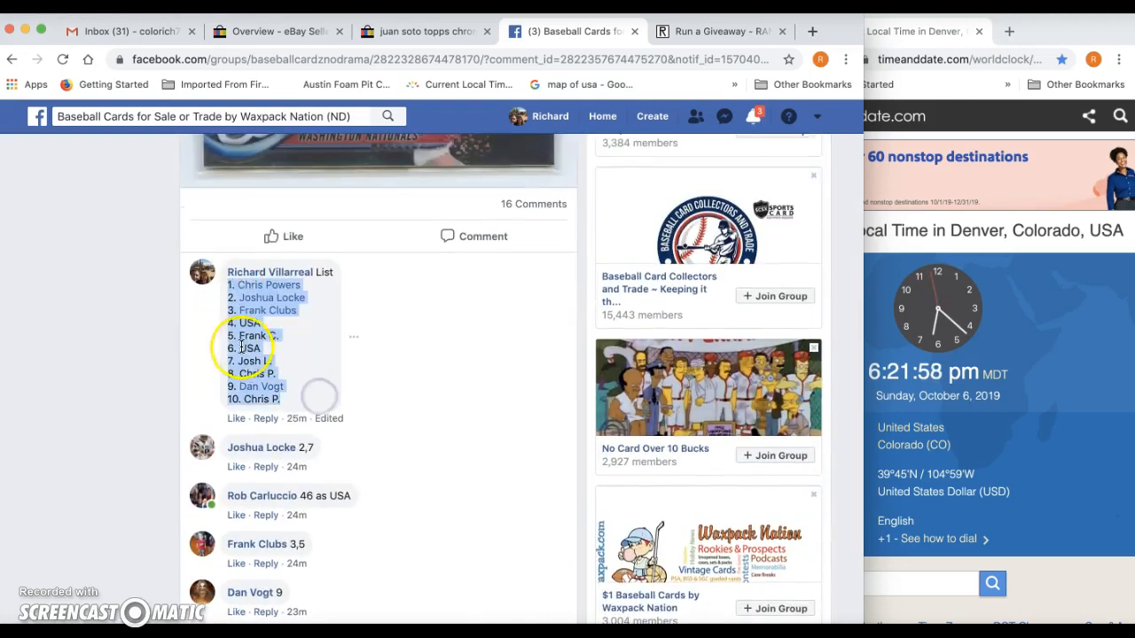
pyautogui.click(718, 31)
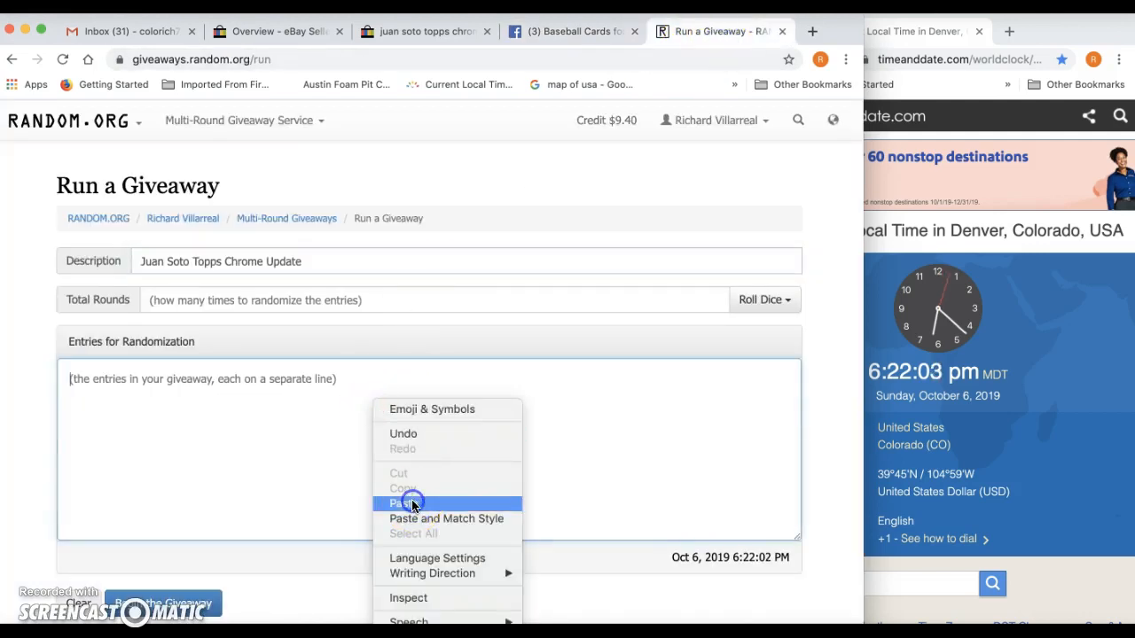
# Paste the ten copied names into the Entries for Randomization box, giving 10 entries
pyautogui.click(401, 503)
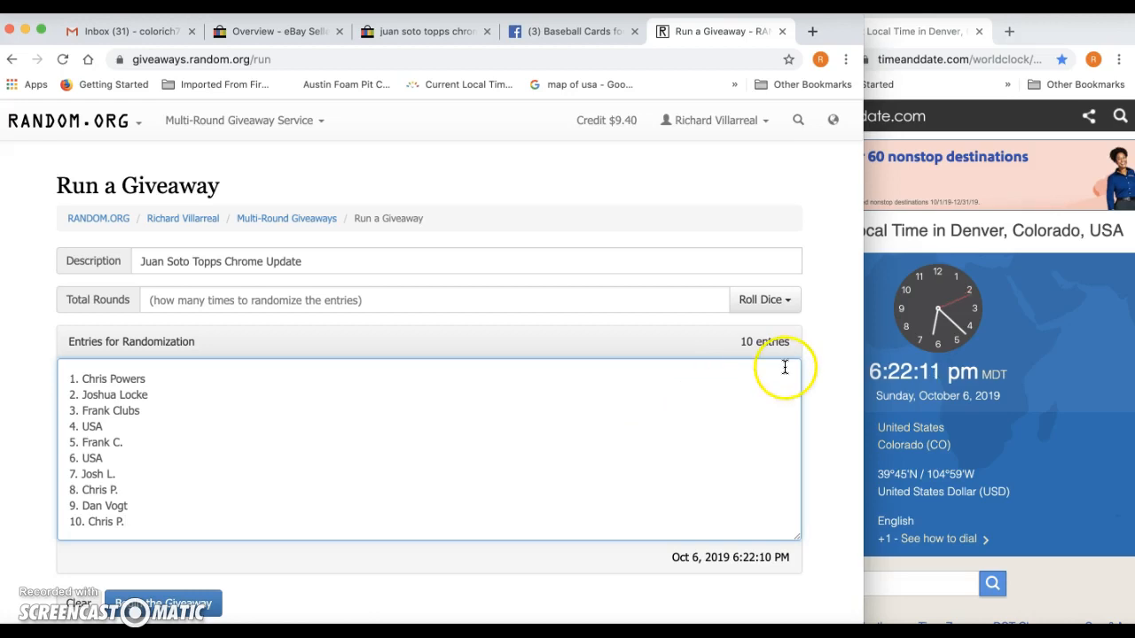
pyautogui.click(760, 228)
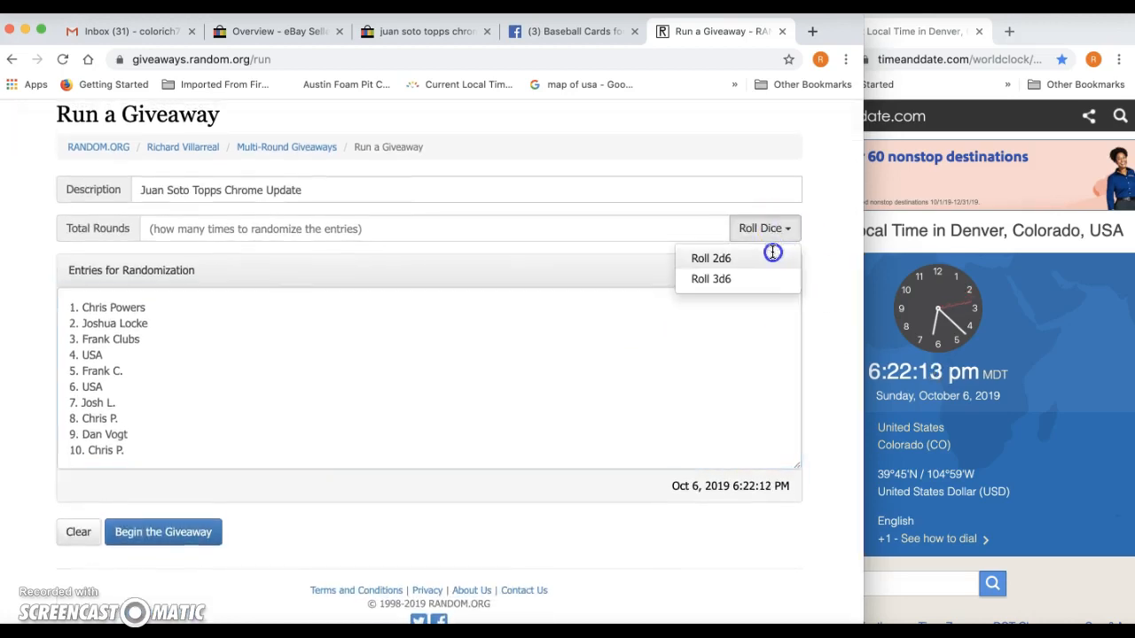
# Roll 2d6 to set 8 total rounds and begin the giveaway, shuffling round 1
pyautogui.click(710, 257)
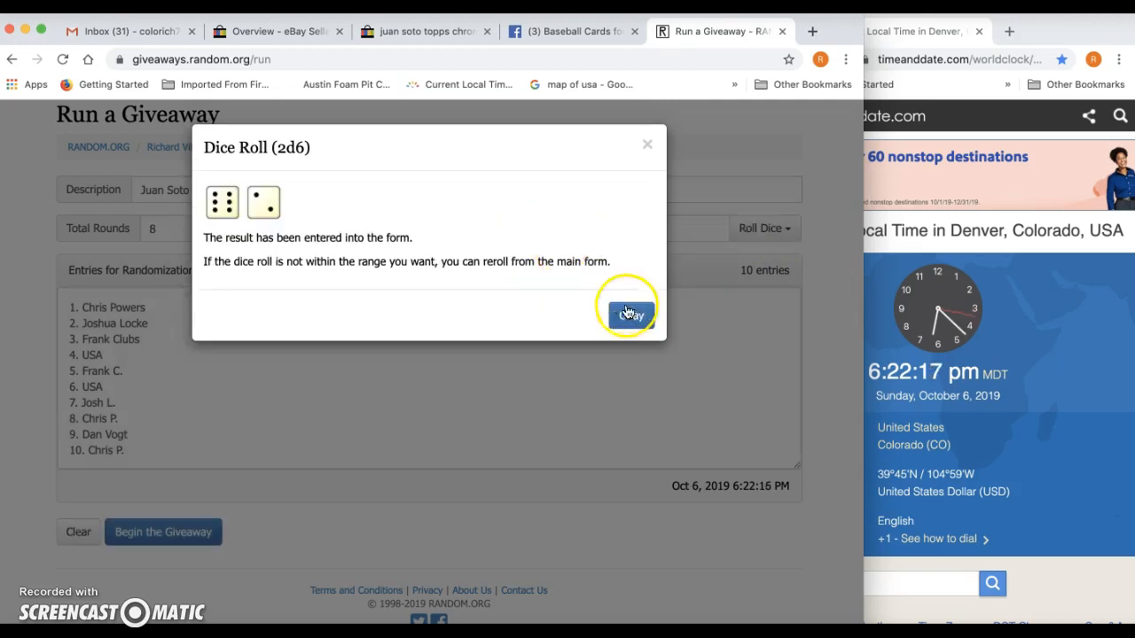
pyautogui.click(627, 312)
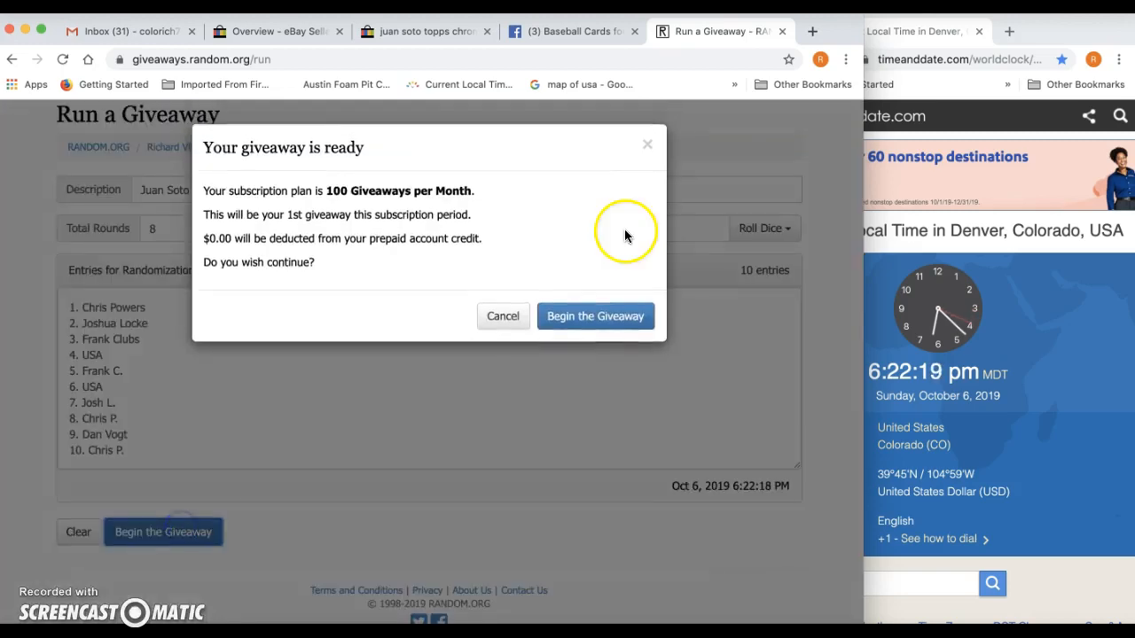
pyautogui.click(594, 316)
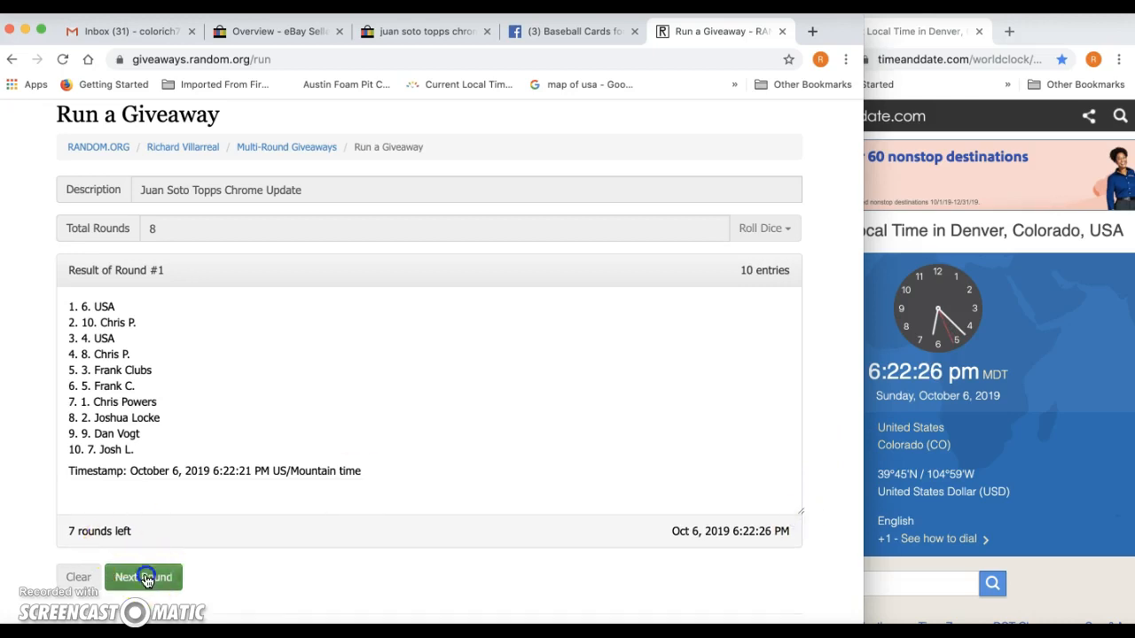
pyautogui.click(142, 577)
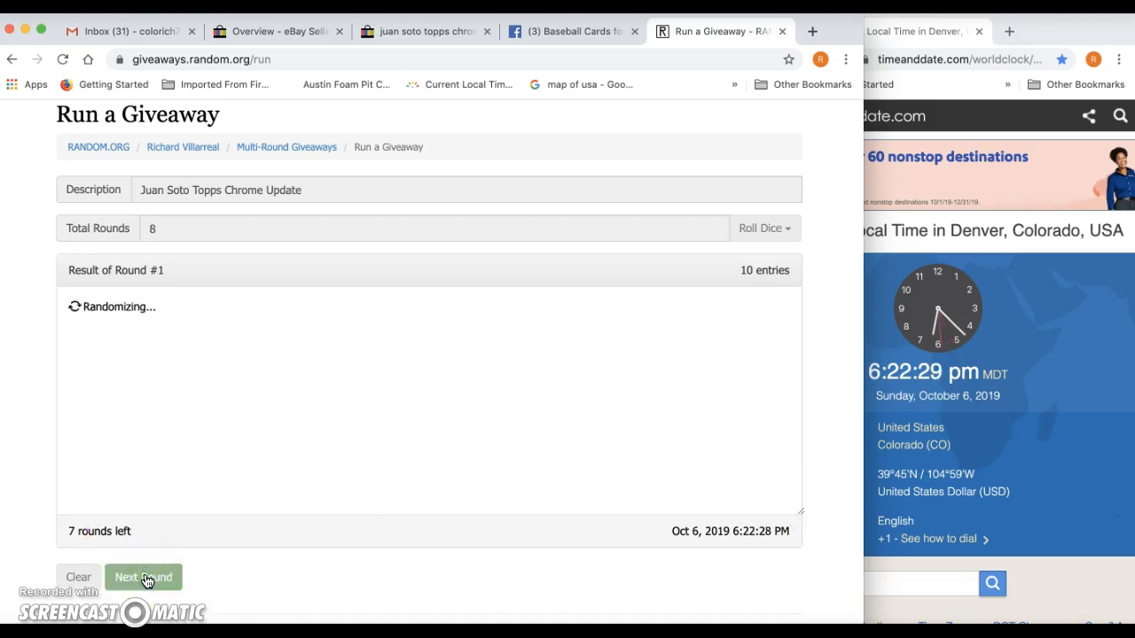
pyautogui.click(143, 577)
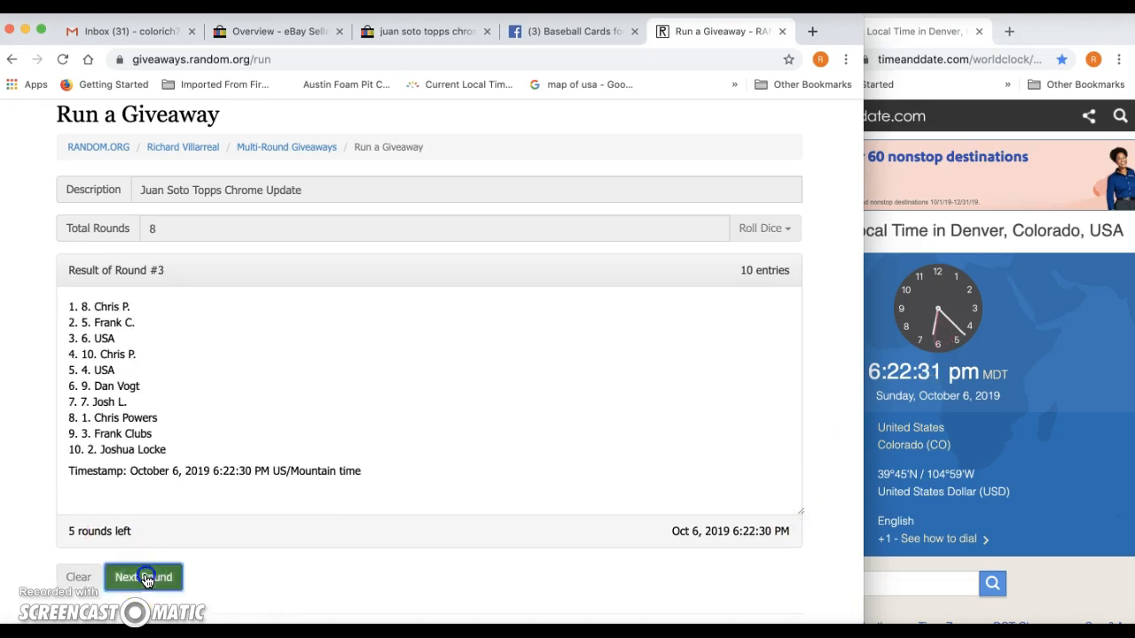
pyautogui.click(143, 577)
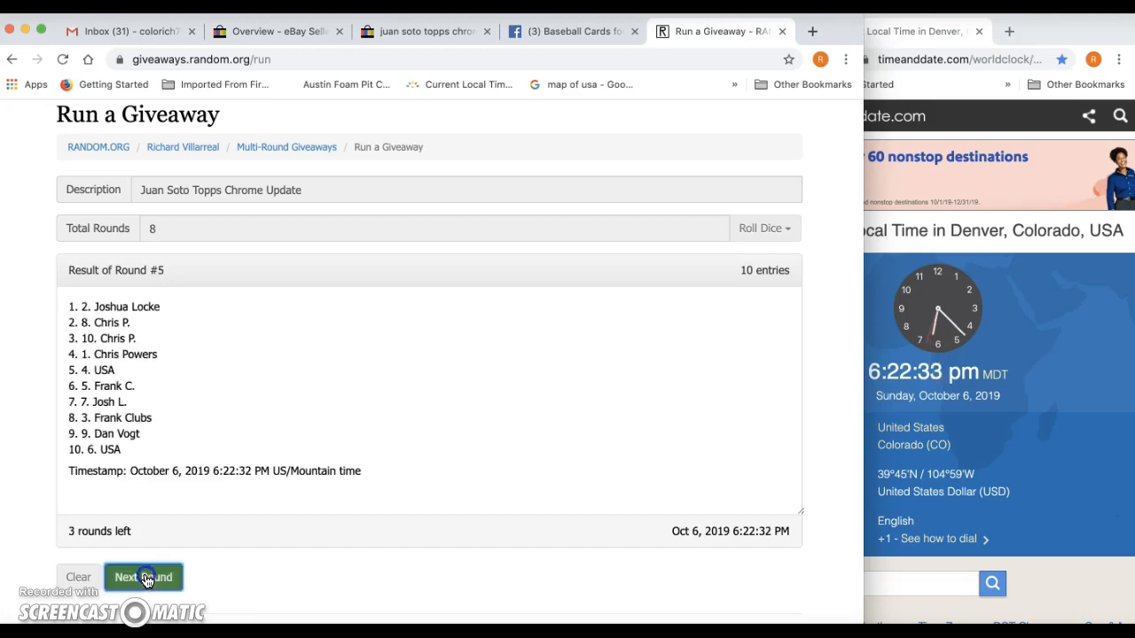
pyautogui.click(144, 577)
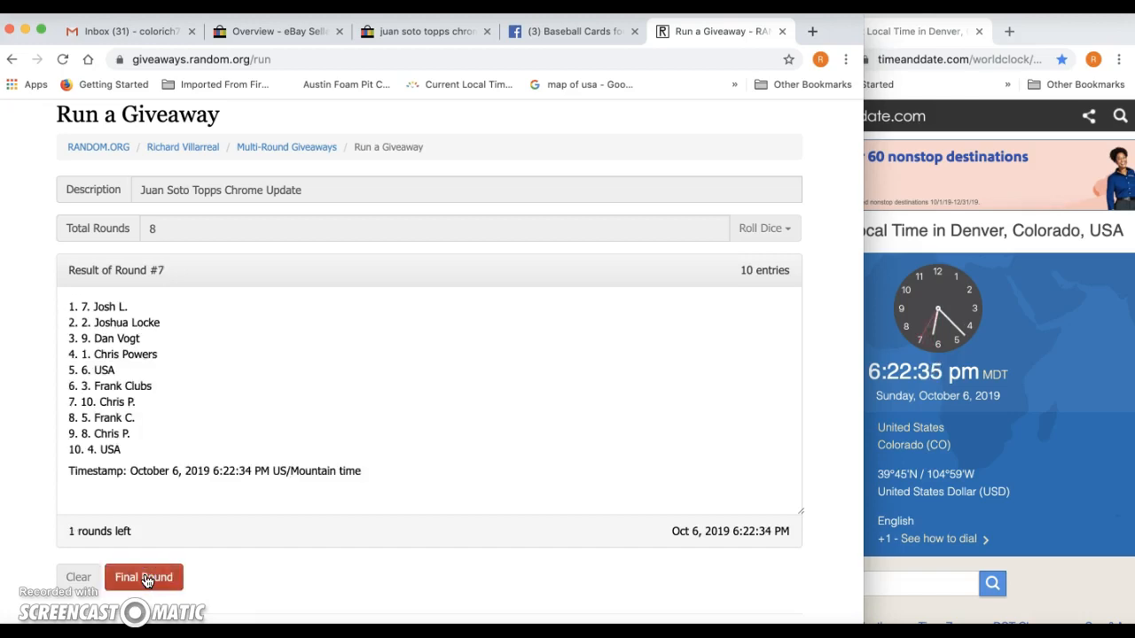
pyautogui.click(143, 577)
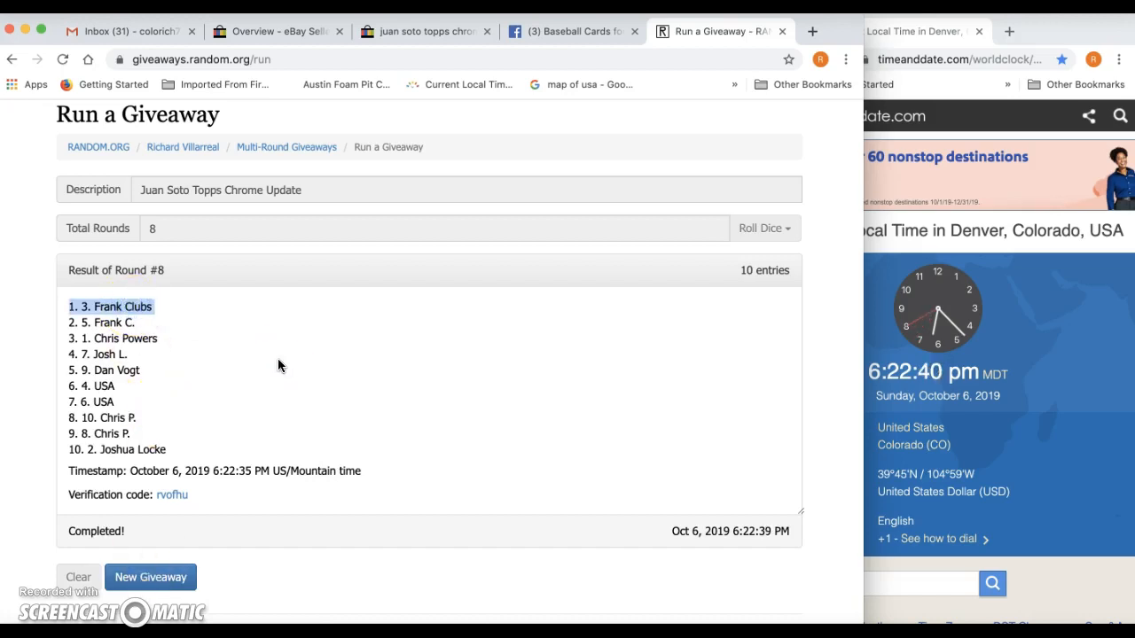
pyautogui.click(567, 31)
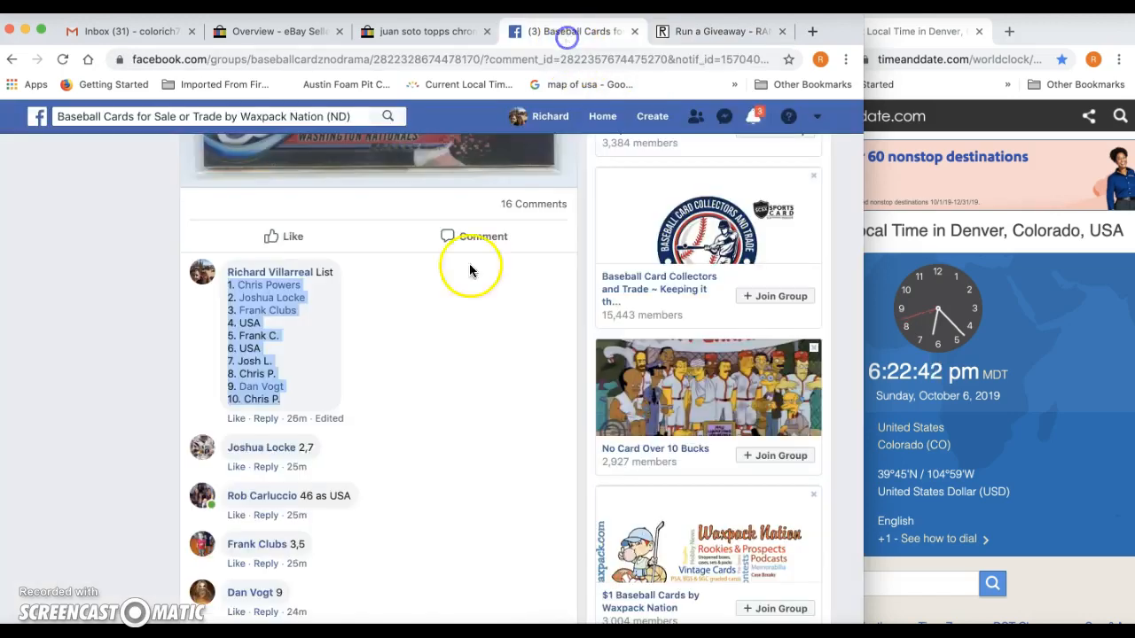